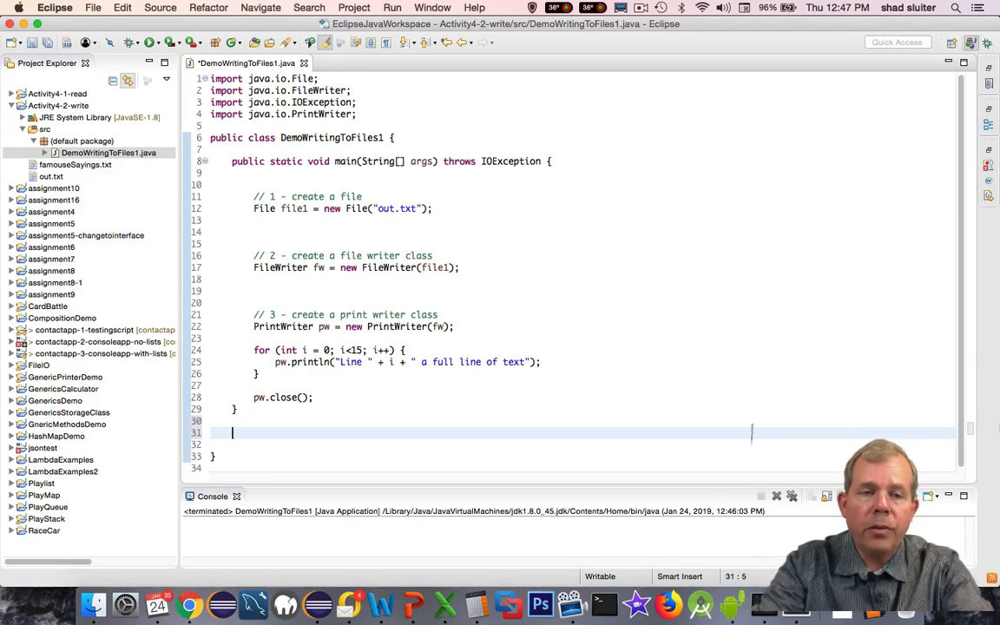
- Write an empty public static void saveToFile(String fileName, String text, boolean append) method below main
type("public st")
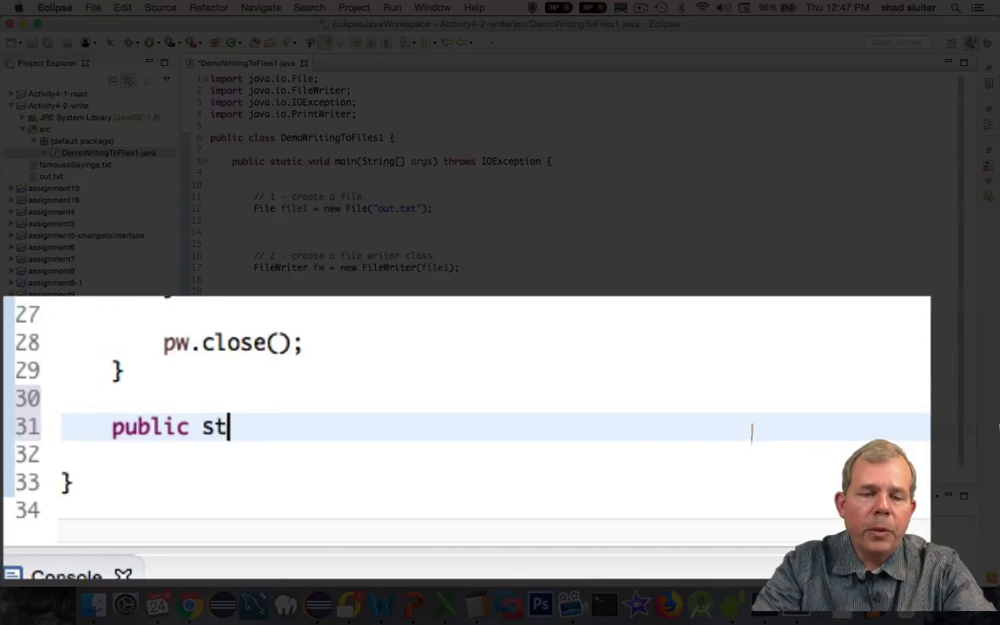
type("atic void")
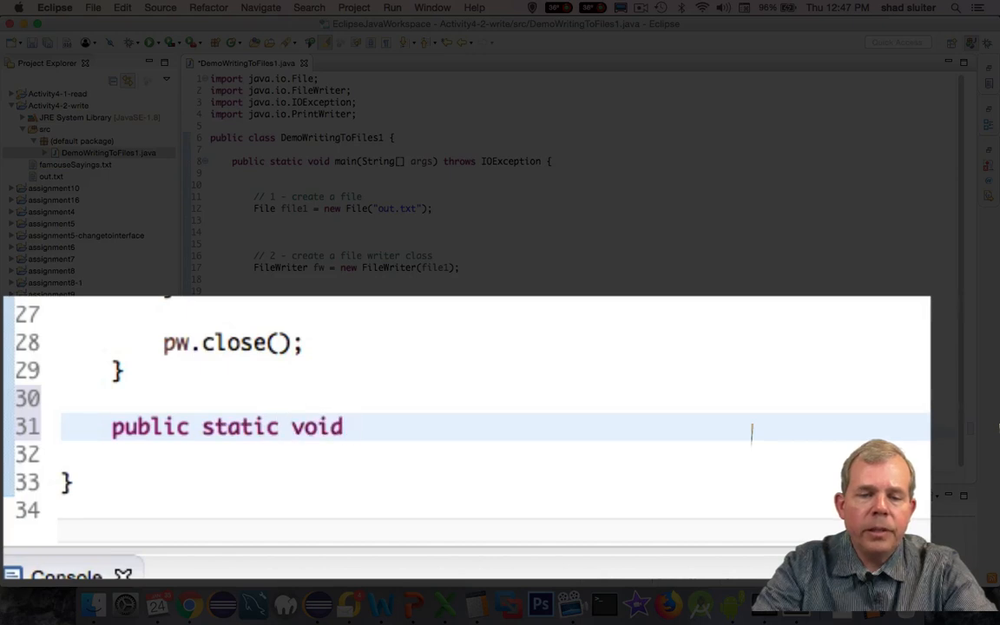
type("saveT")
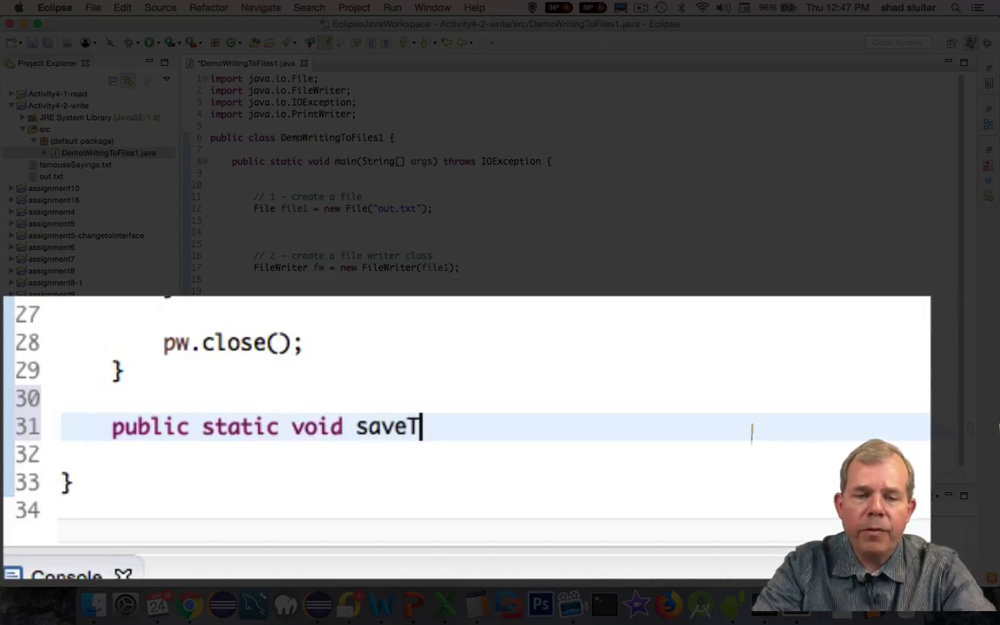
type("oFile() {")
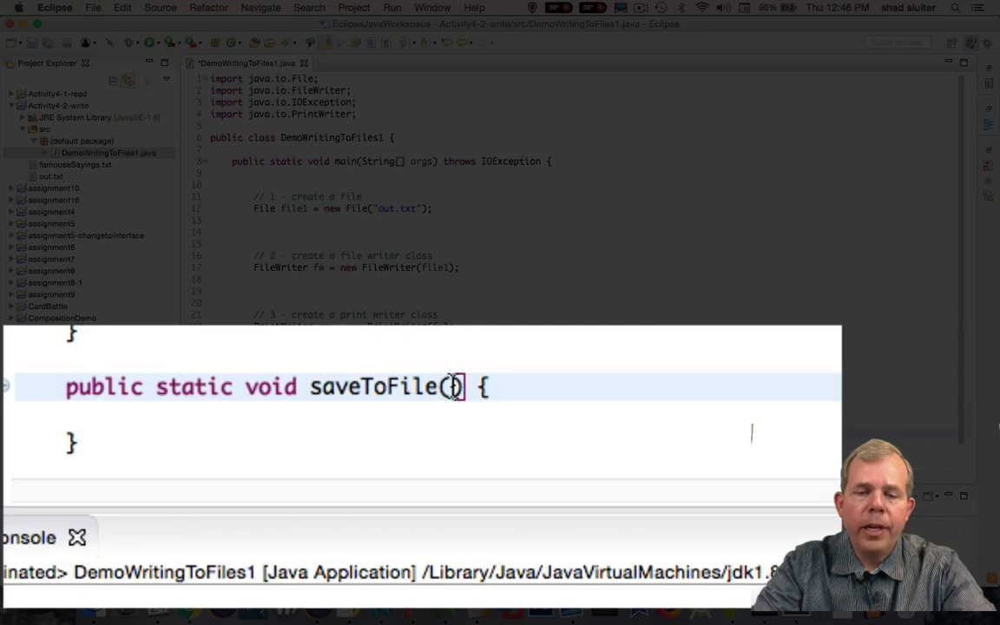
type("String")
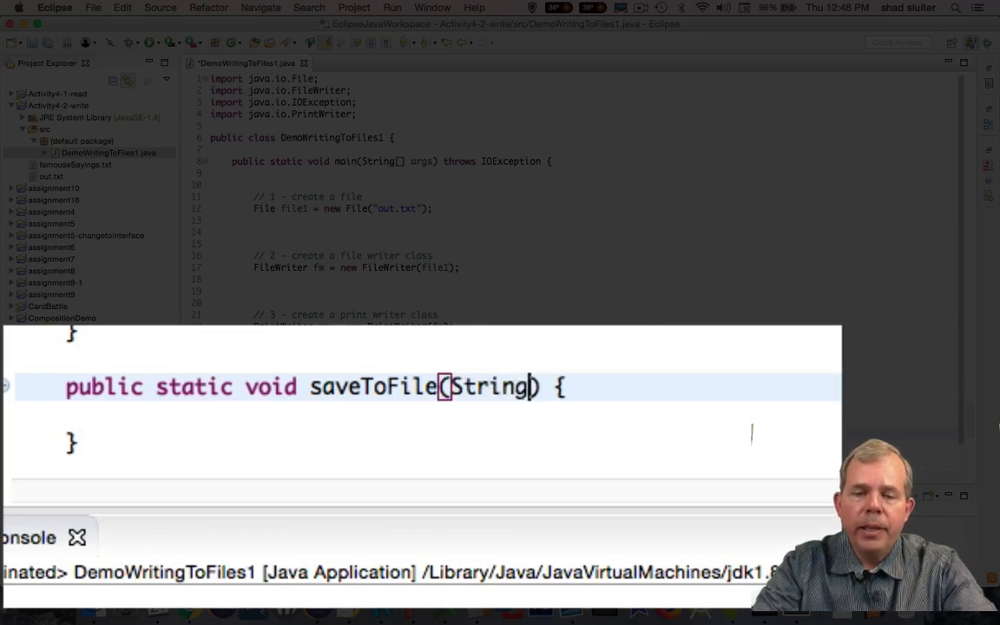
type("fileName, String text,")
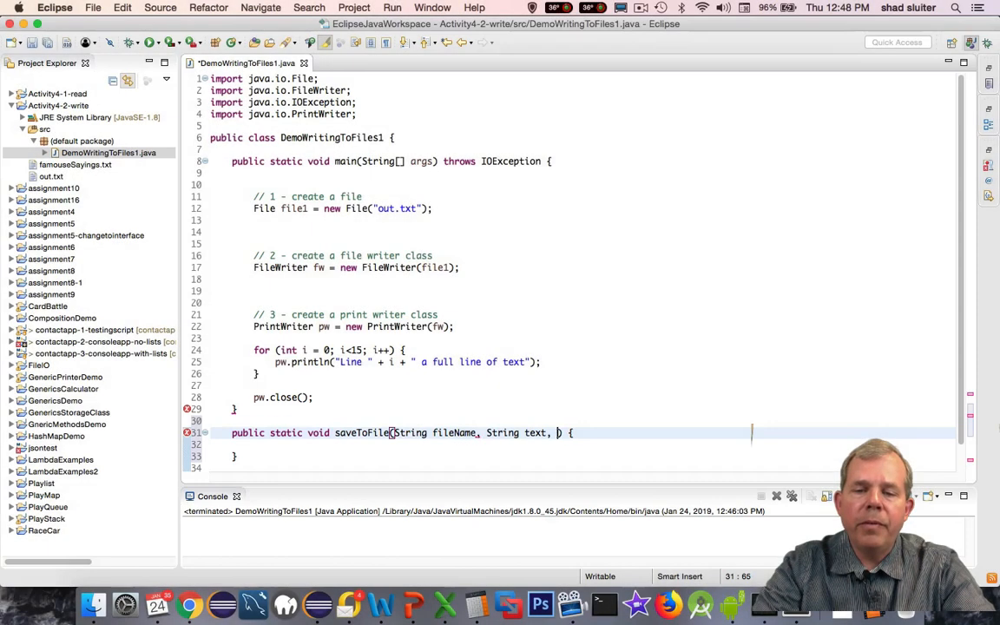
type("boolean append")
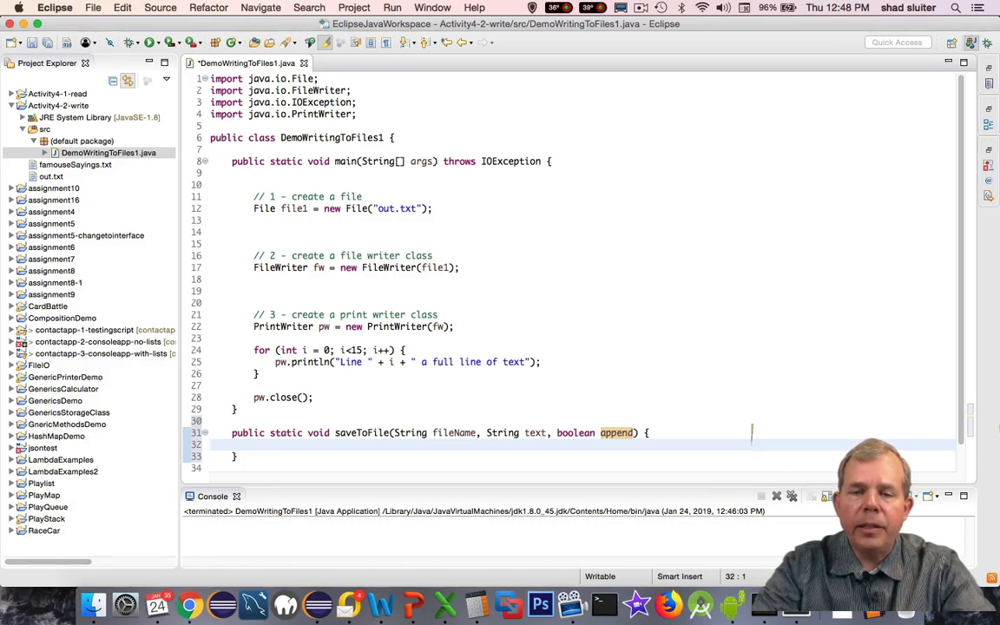
- Cut the file-writing code out of main and paste it into saveToFile
left_click(210, 444)
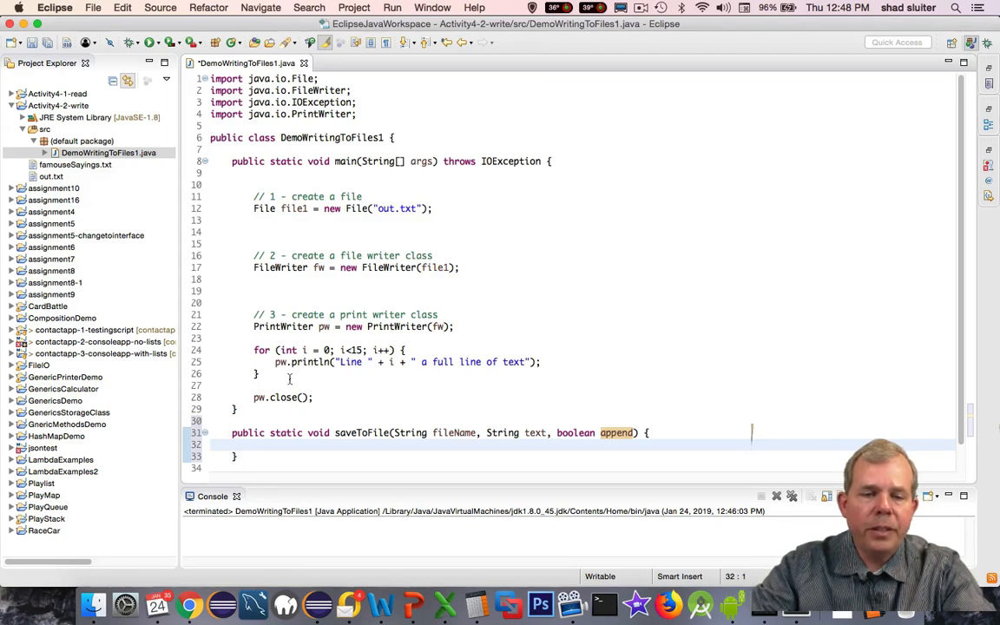
left_click_drag(254, 338, 313, 397)
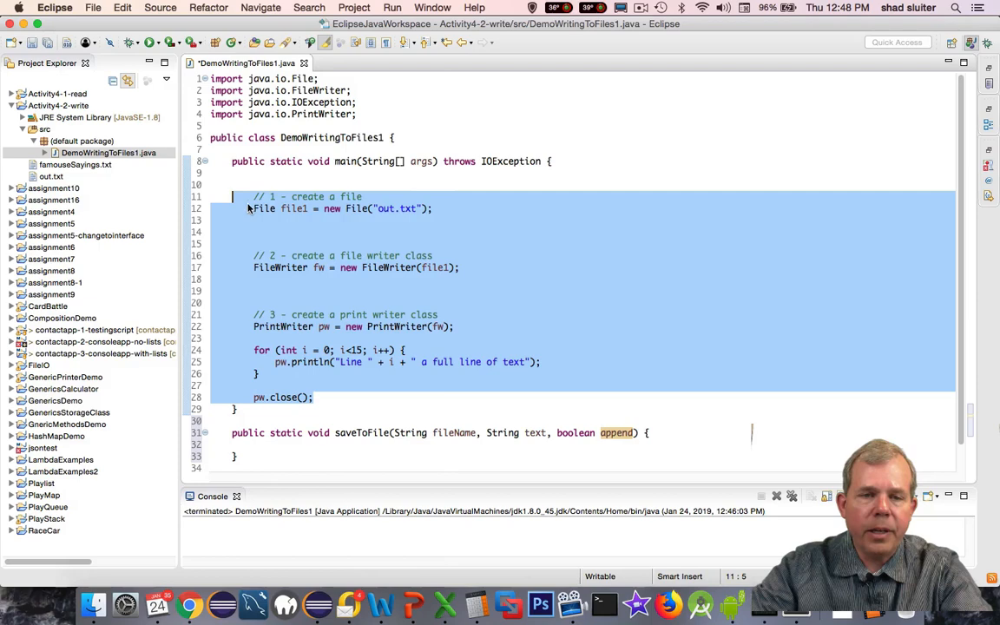
key("Delete")
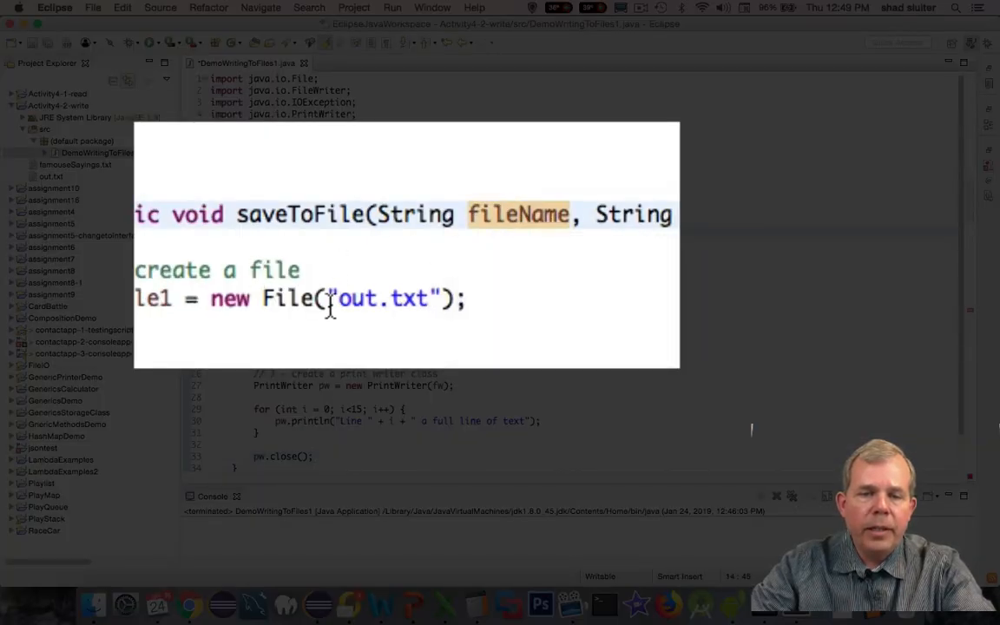
- Replace "out.txt" with fileName and add a throws IOException declaration to saveToFile
double_click(380, 298)
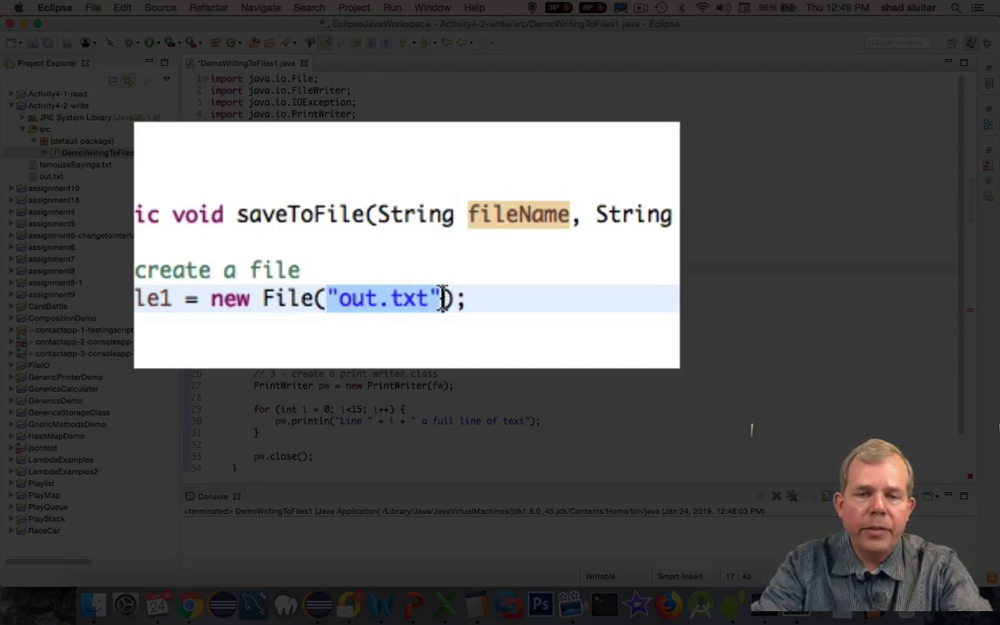
type("fileName")
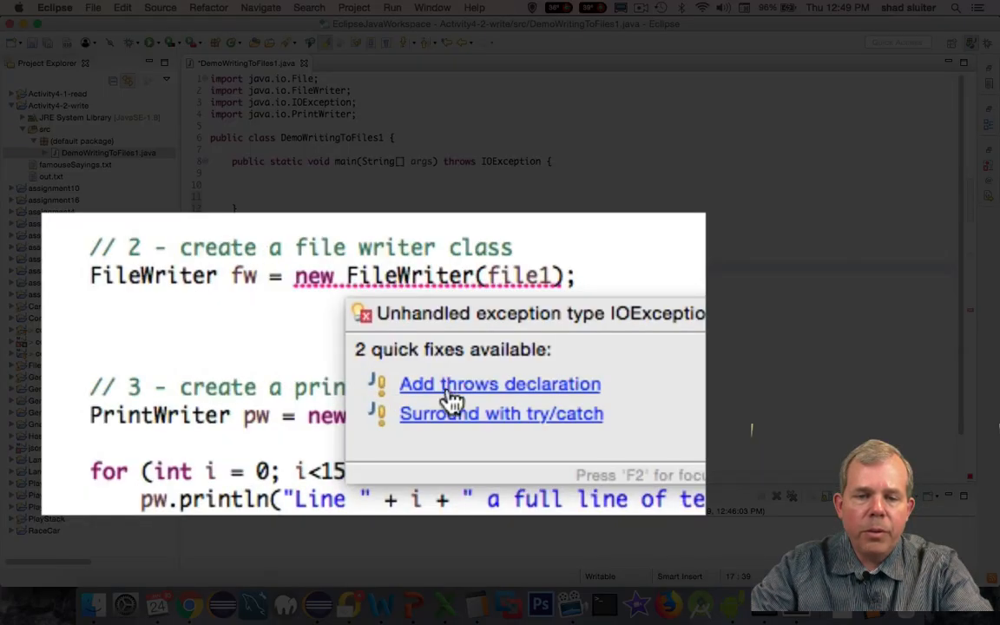
left_click(499, 384)
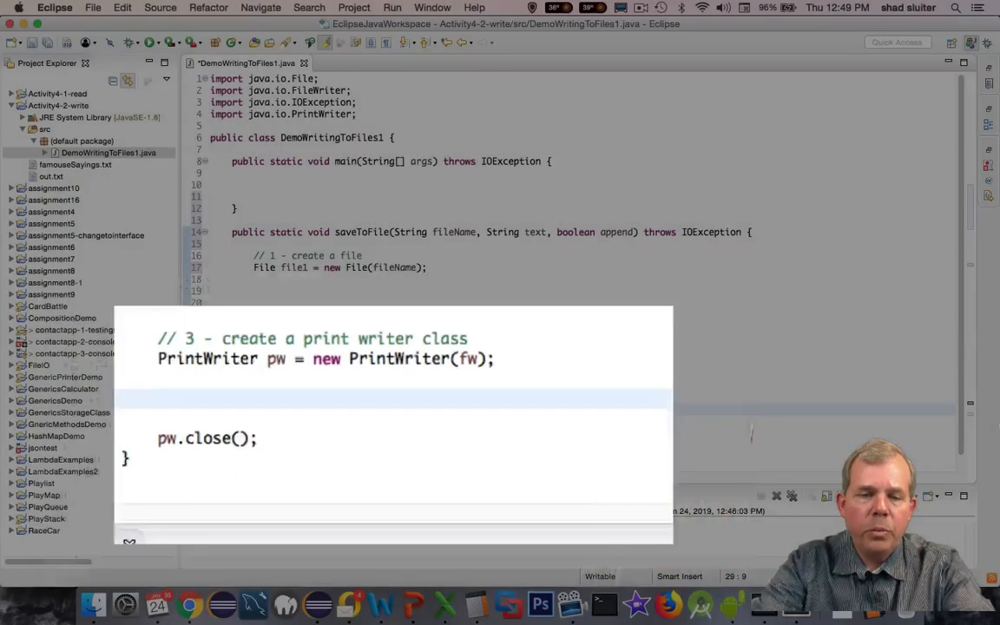
- Add pw.println(text); before pw.close() in saveToFile
type("pw.")
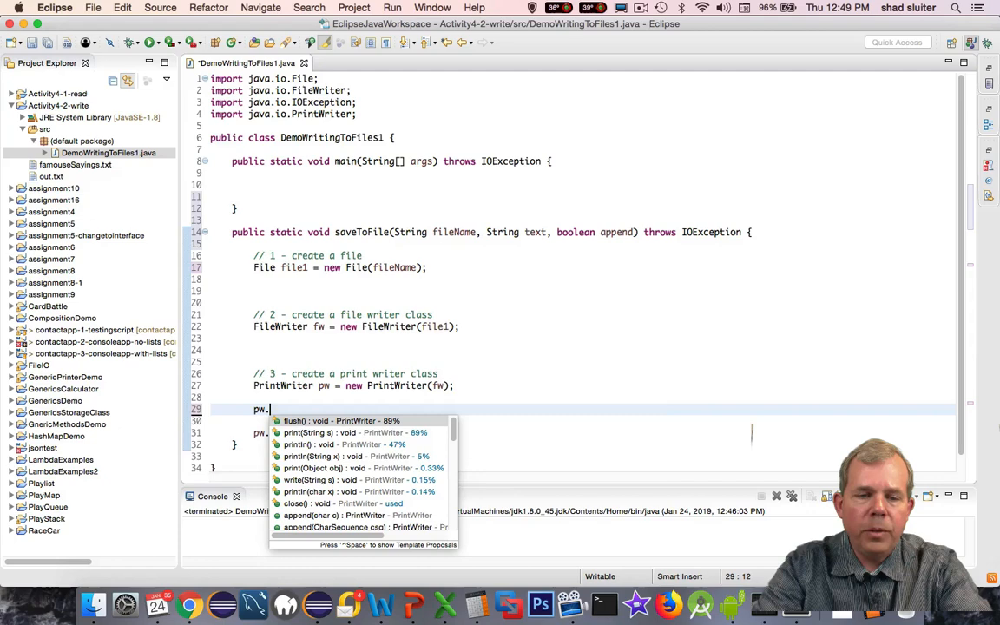
type("println();")
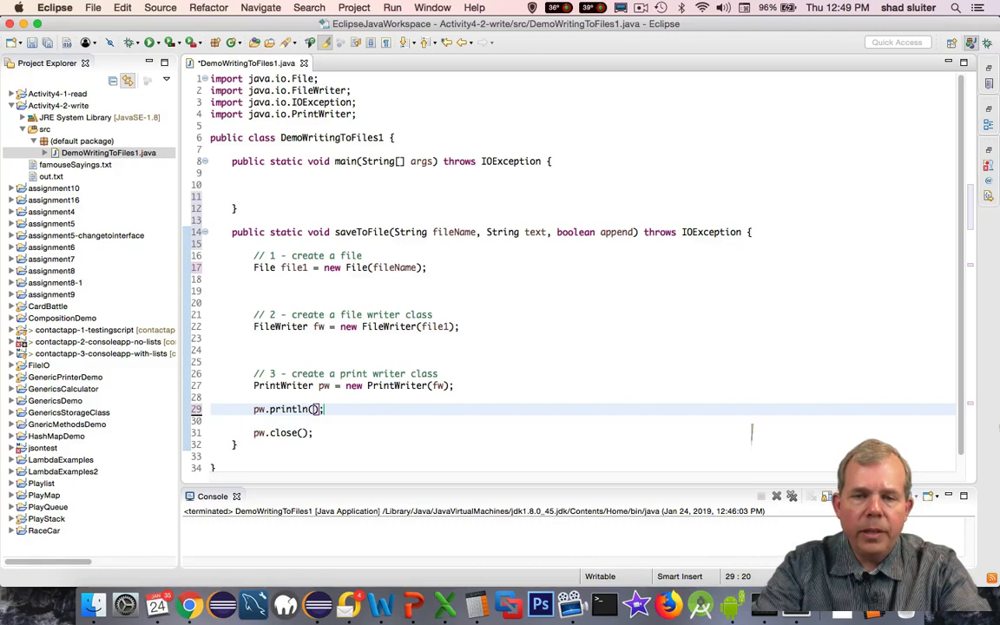
type("text")
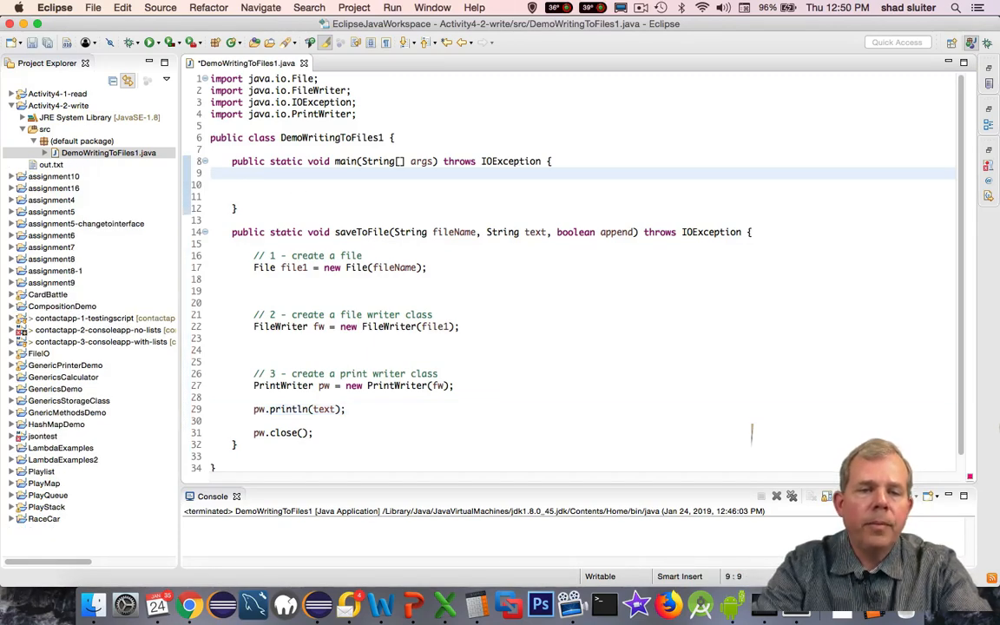
- Call saveTofile("famousSayings.txt", "The only thing we have to fear is fear itself.", false) in main
type("save")
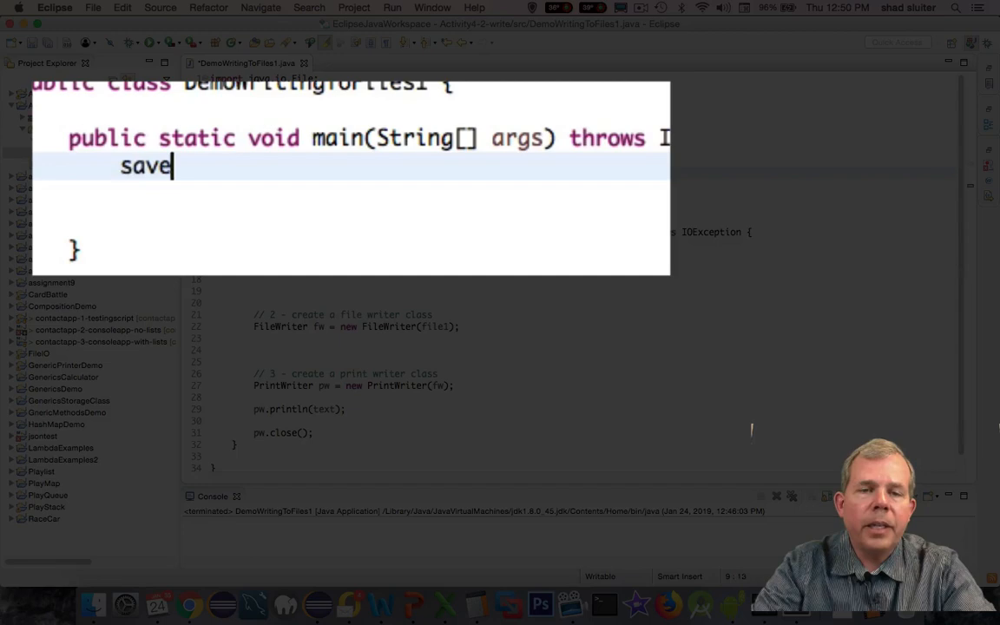
type("Tofile();")
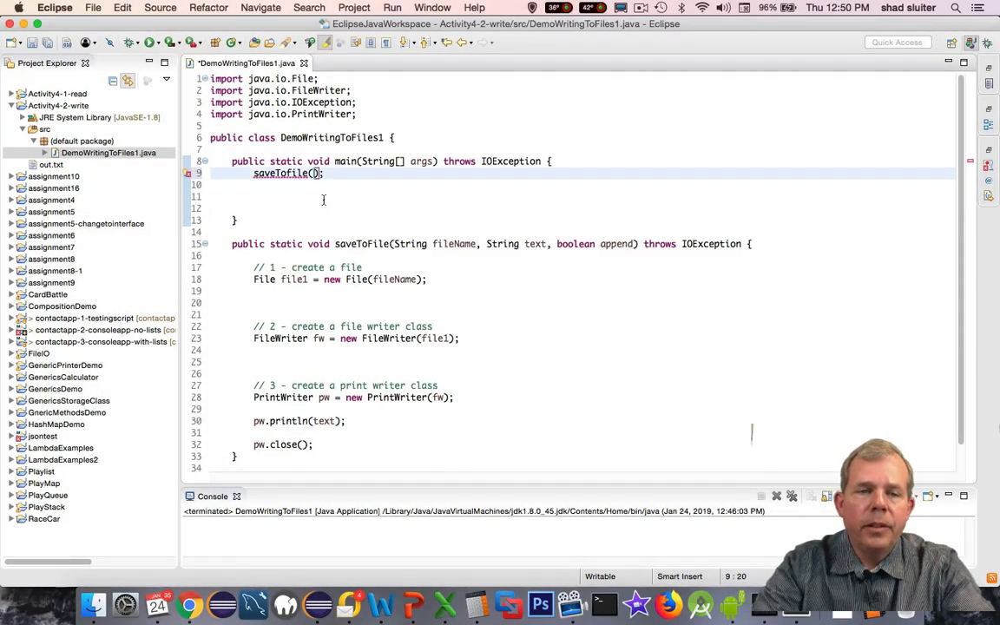
type("\"\"")
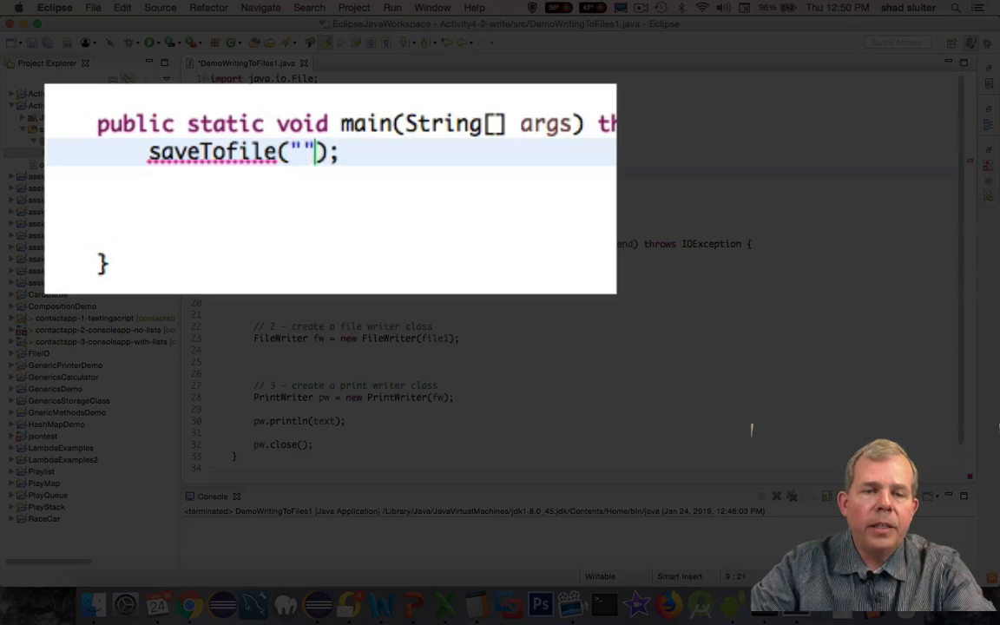
type("famousSay")
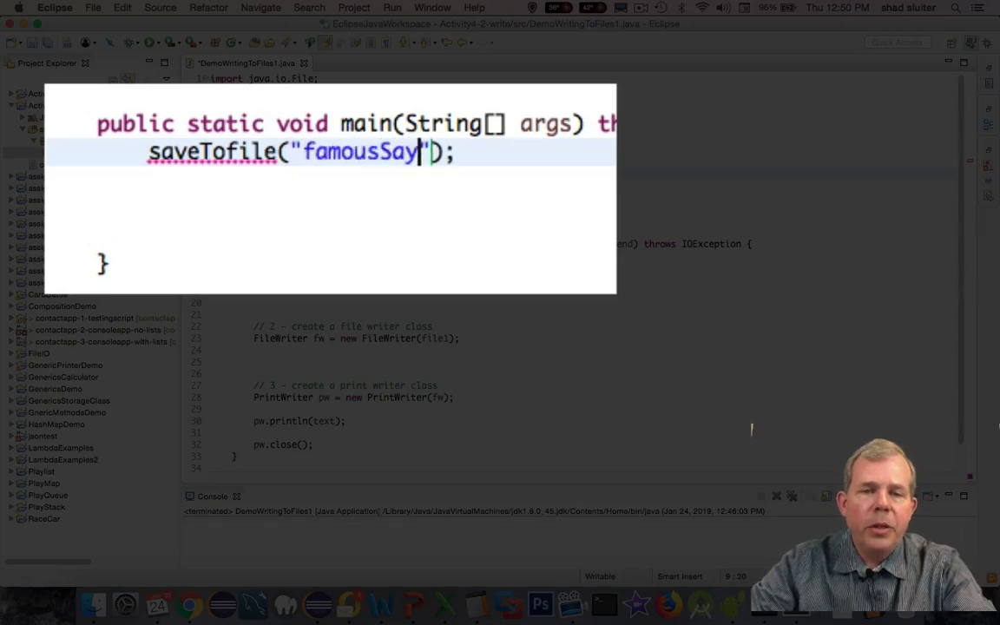
type("ings.txt\", \"The only thing we have to fear is fear")
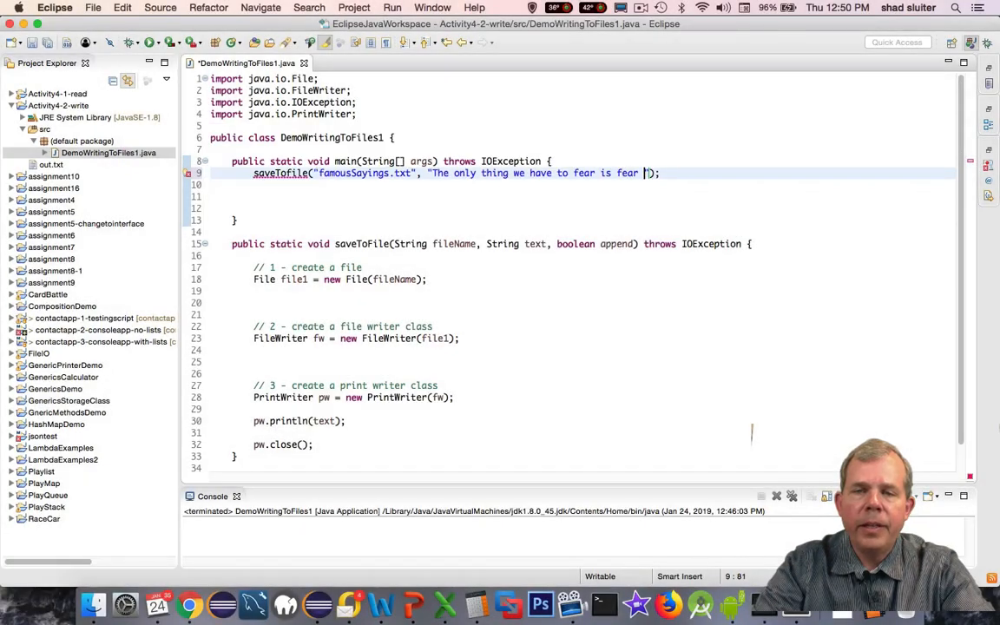
type("itself.")
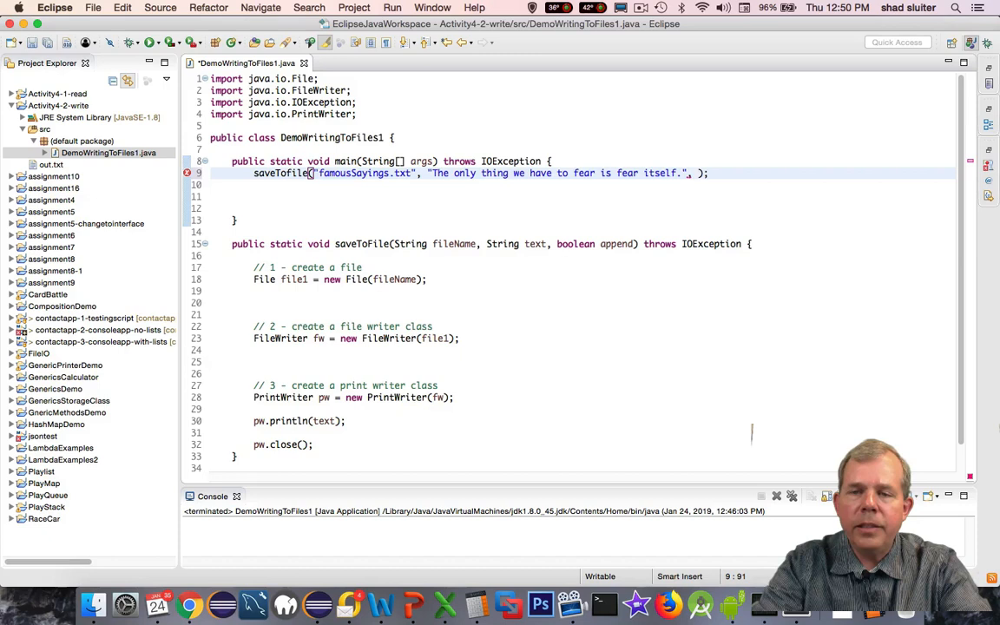
type("false")
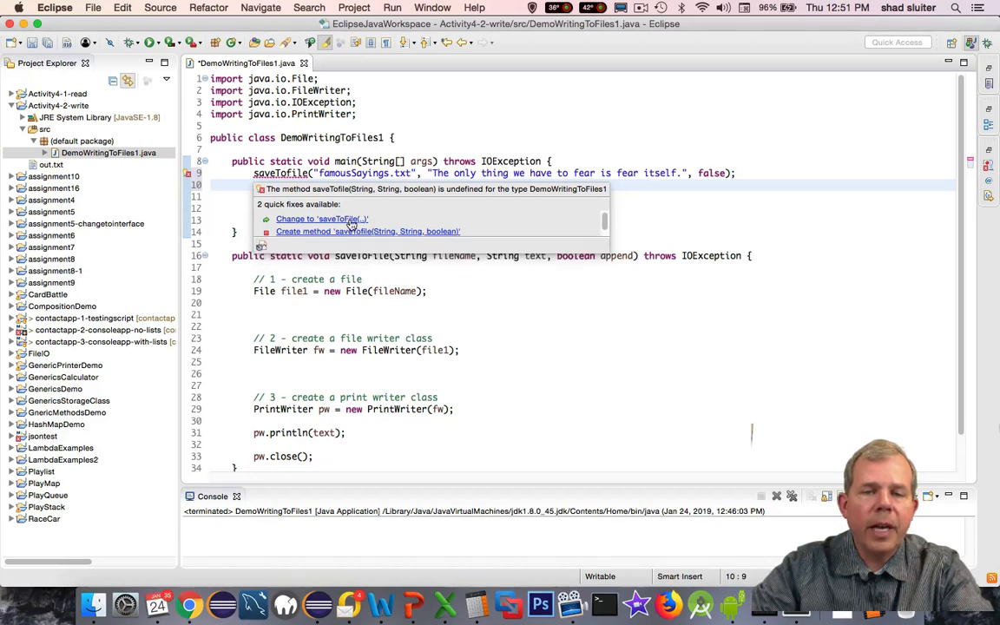
- Fix the call's spelling to saveToFile, then save and run the program
left_click(321, 219)
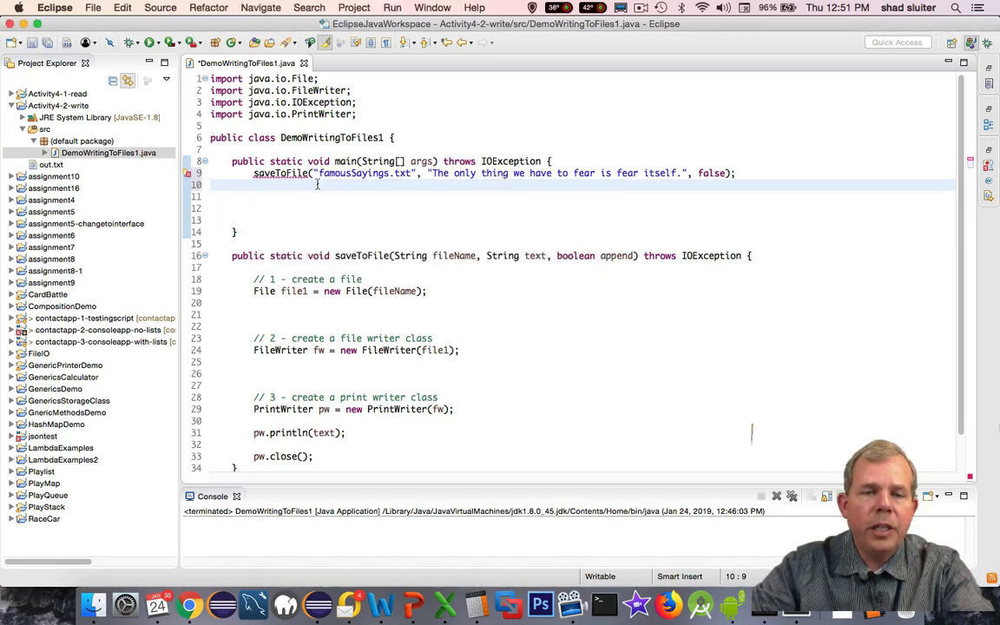
double_click(280, 173)
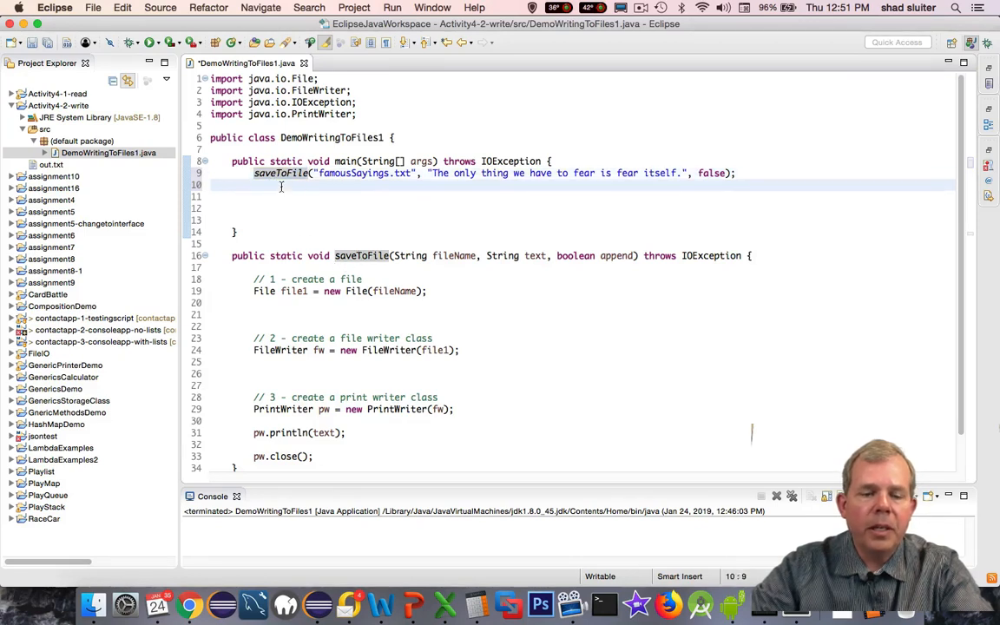
key("cmd+s")
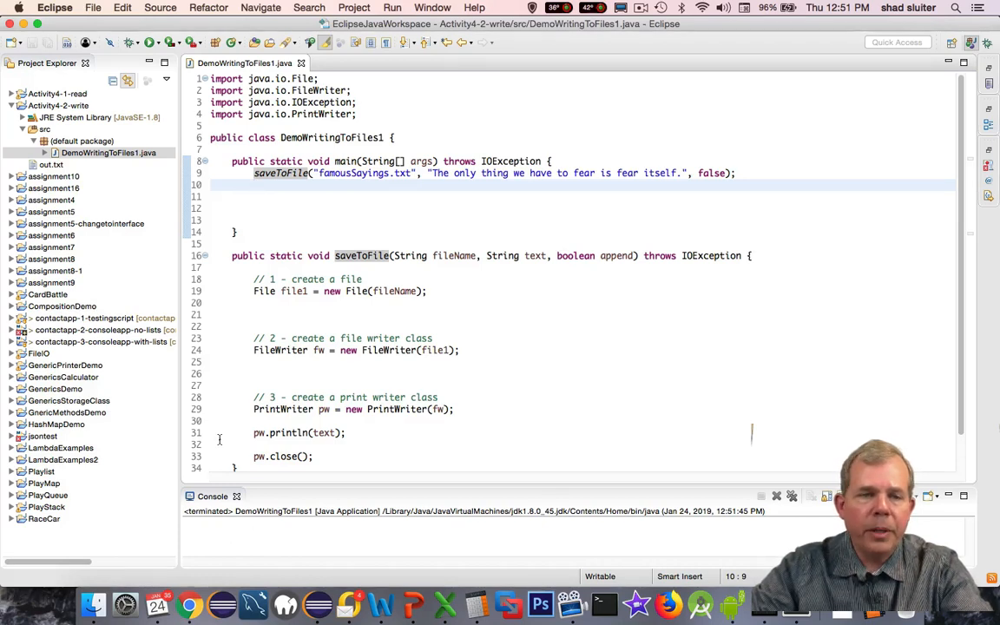
- Refresh the Activity4-2-write project, view famousSayings.txt's fear-itself line, then close it
left_click(51, 165)
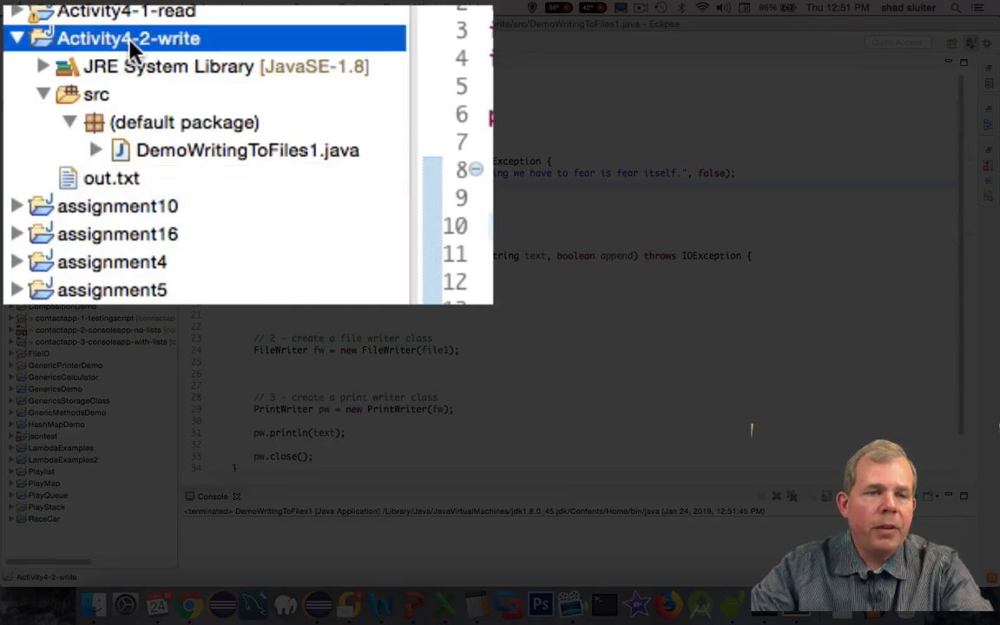
right_click(127, 38)
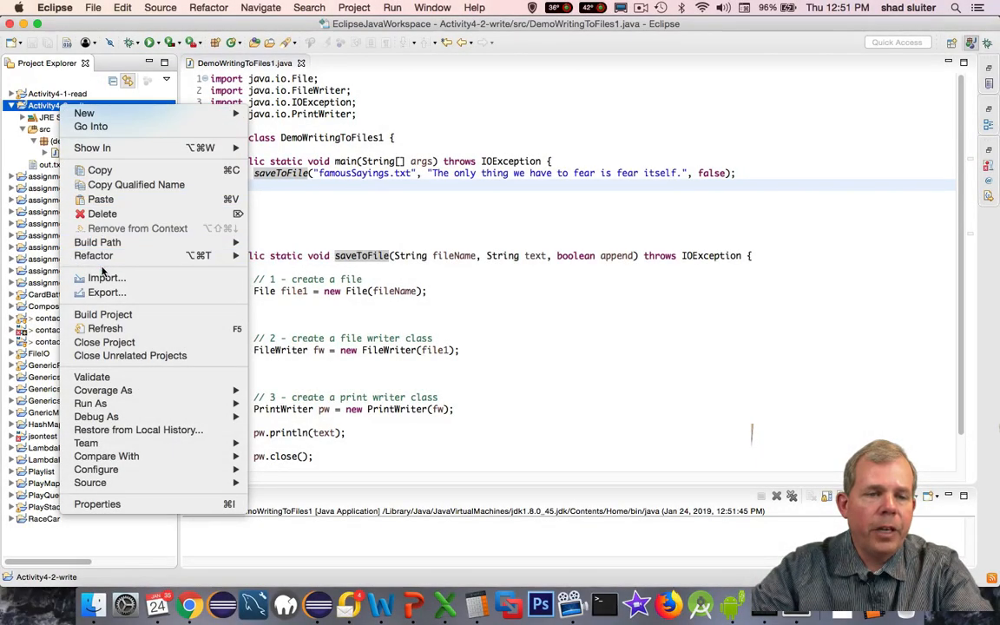
mouse_move(105, 329)
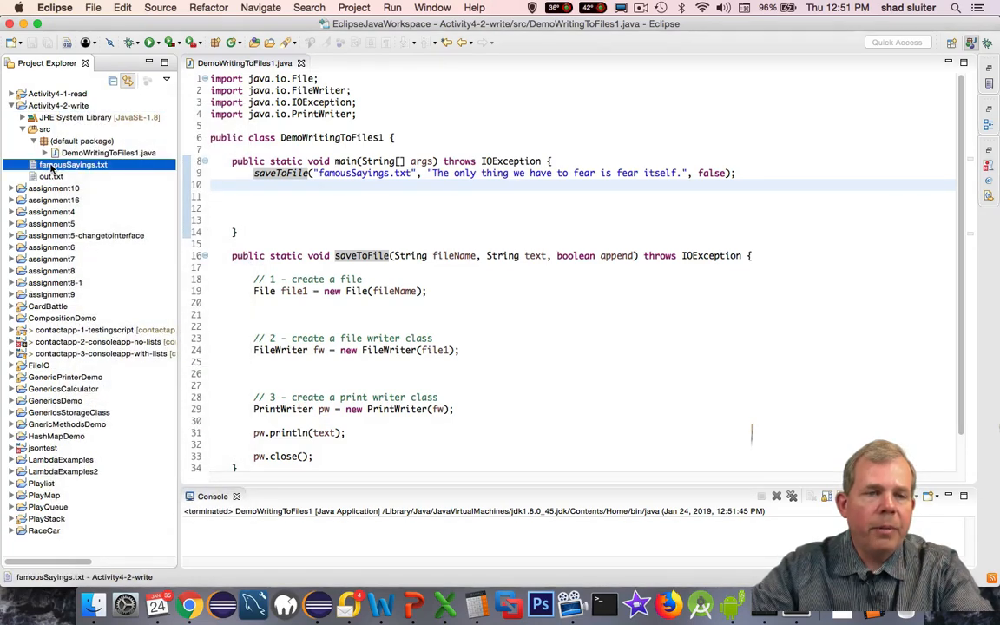
double_click(72, 164)
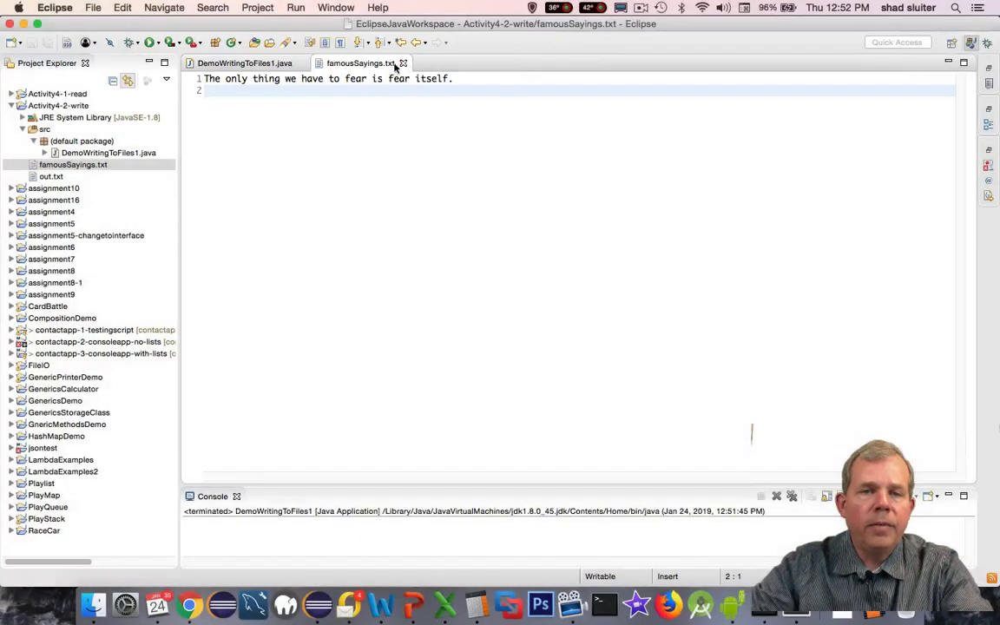
left_click(244, 62)
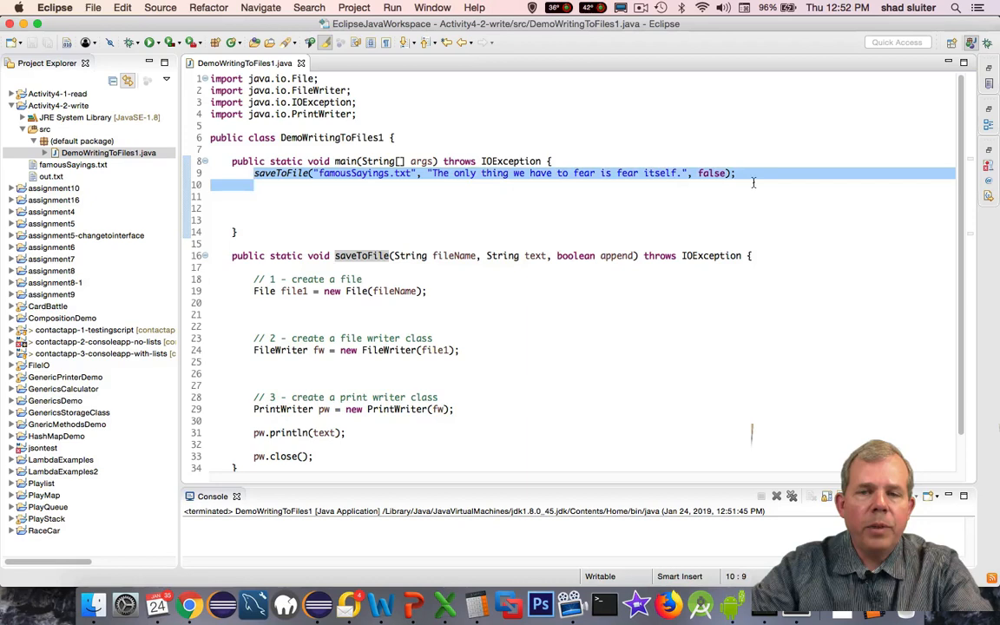
- Add two appending calls with the Kennedy and "Mr. Gorvechev, tear down this wall!" quotes
left_click(283, 196)
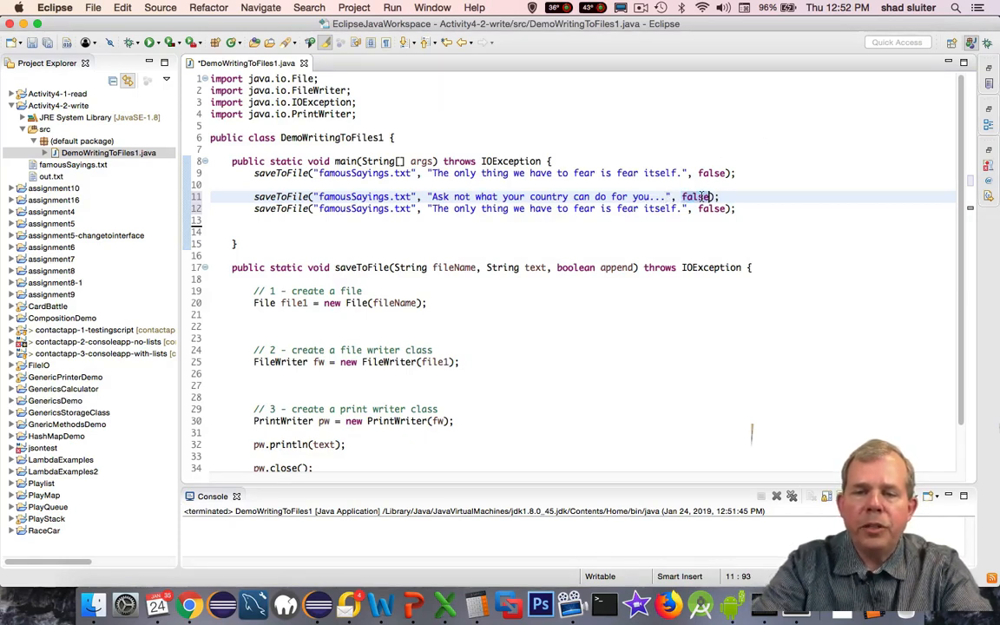
type("true")
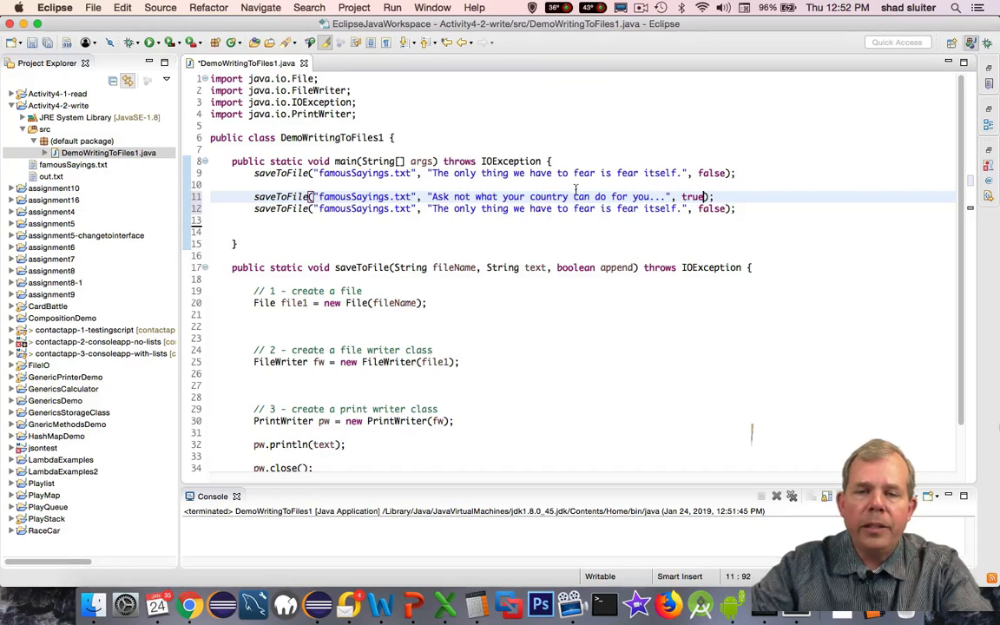
double_click(442, 208)
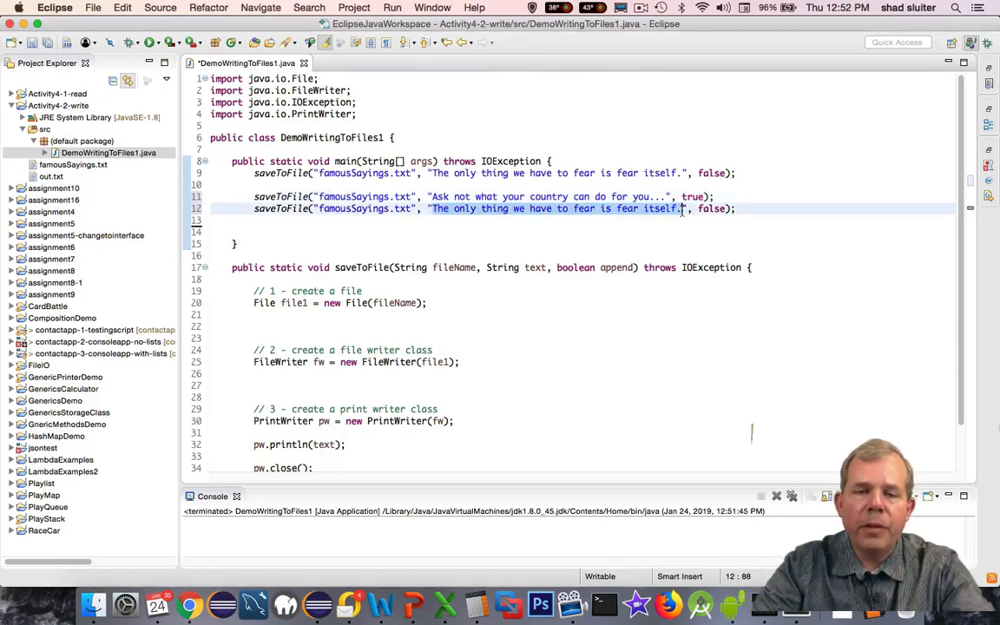
type("Mr.")
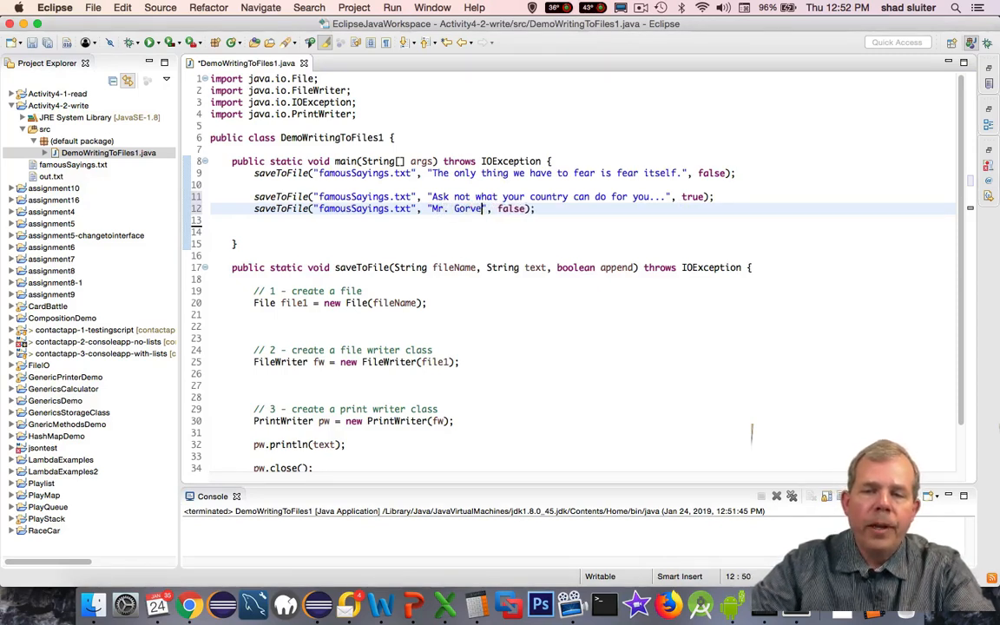
type("chev.")
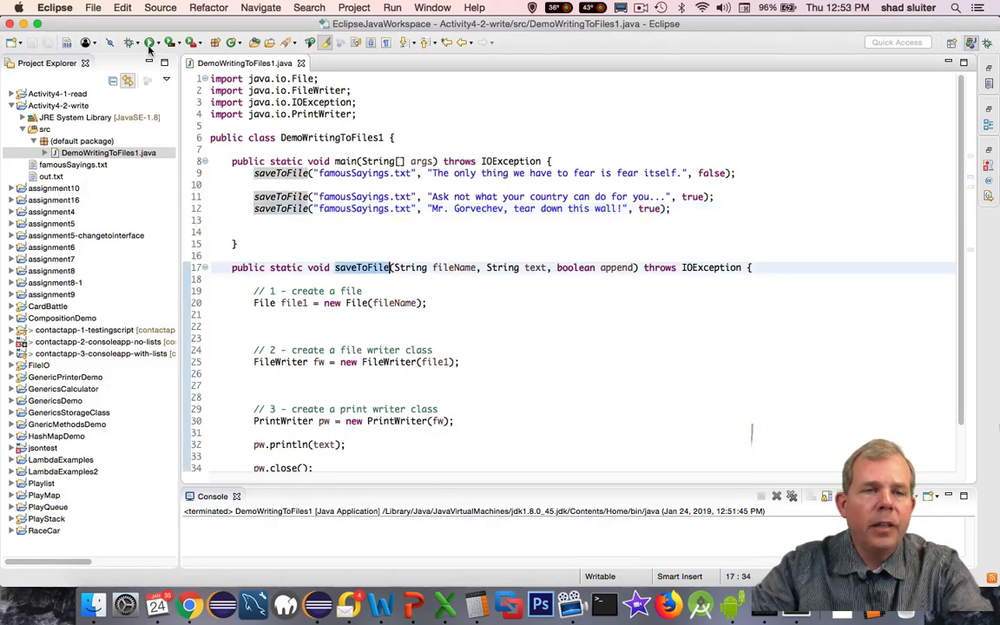
- Run the program and open famousSayings.txt, which holds only the Gorvechev line
left_click(73, 165)
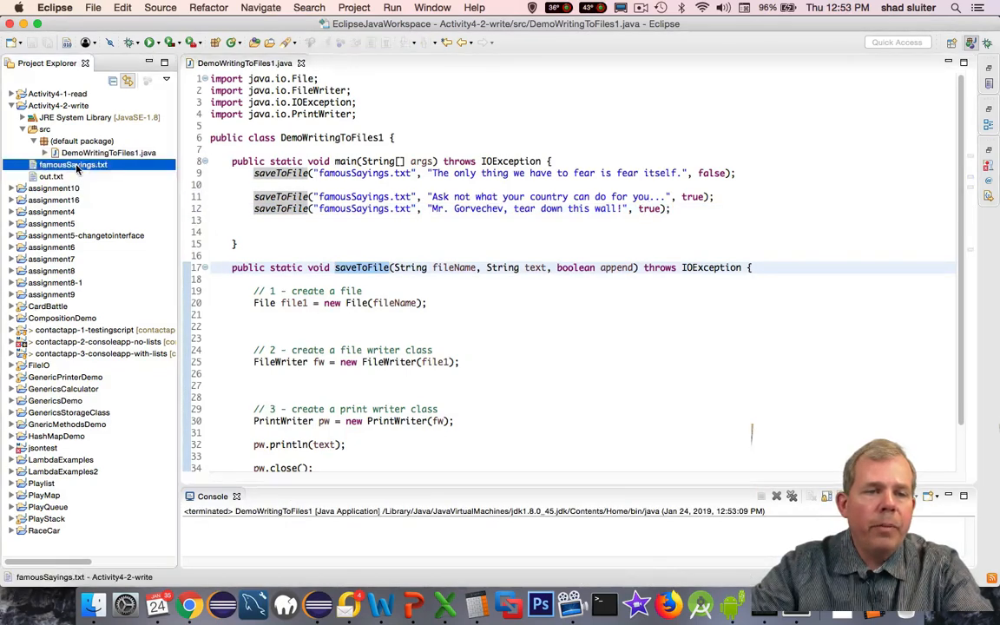
double_click(73, 164)
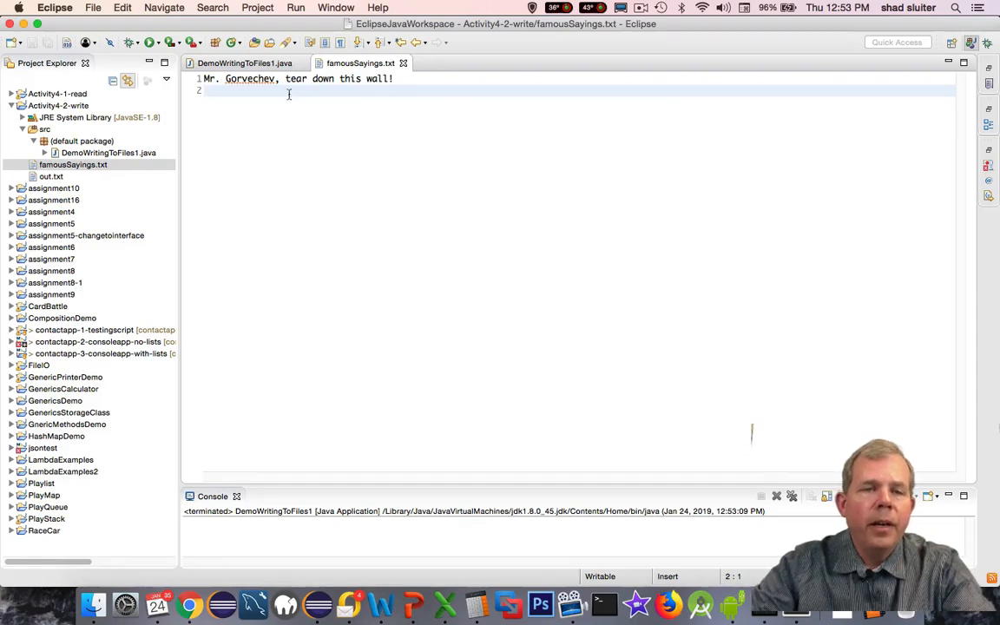
left_click(396, 78)
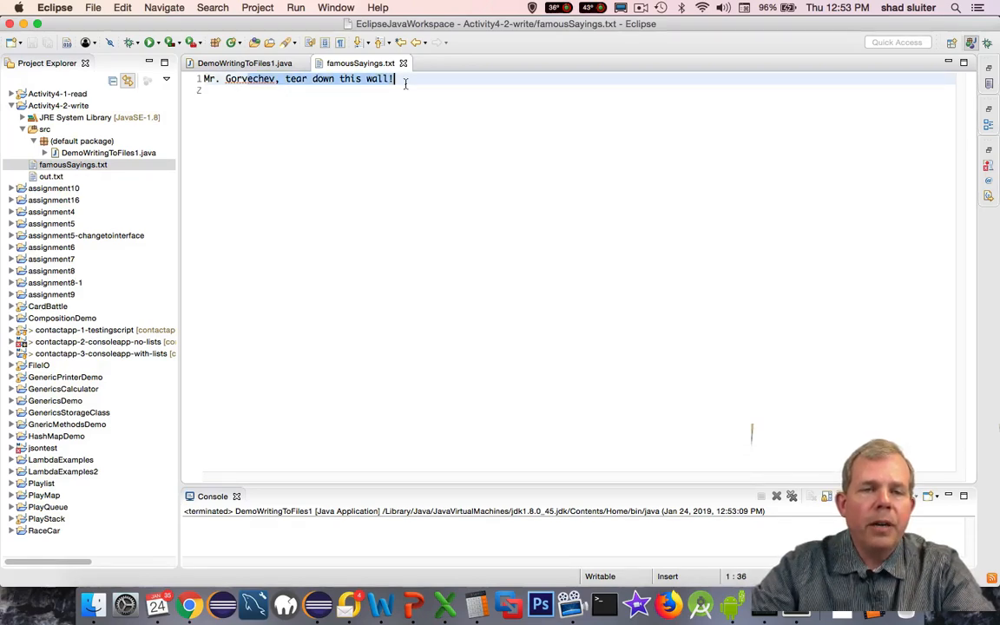
left_click(244, 63)
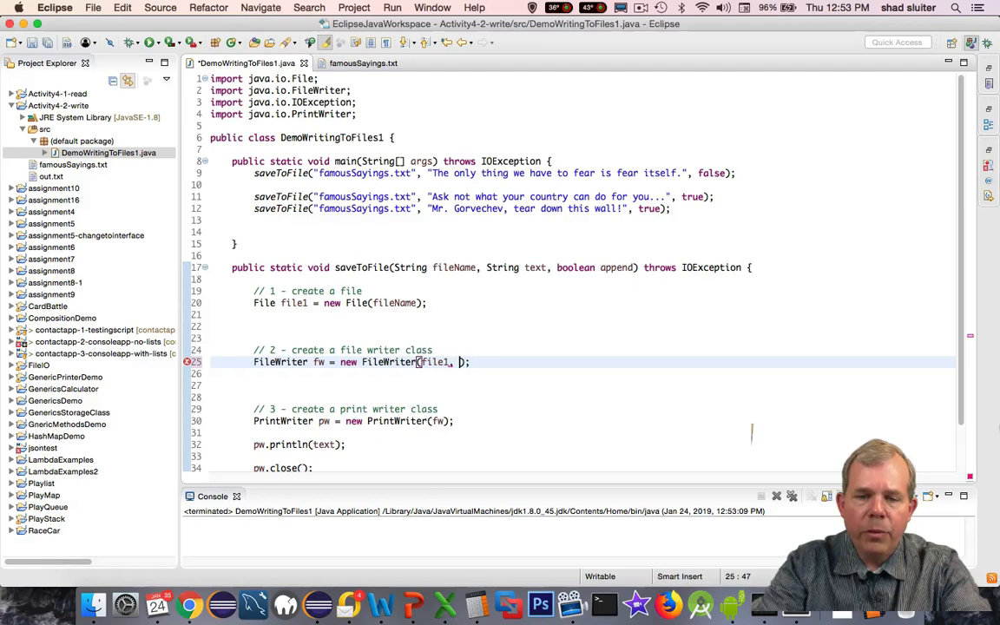
- Pass append as the second FileWriter argument: new FileWriter(file1, append)
type("append")
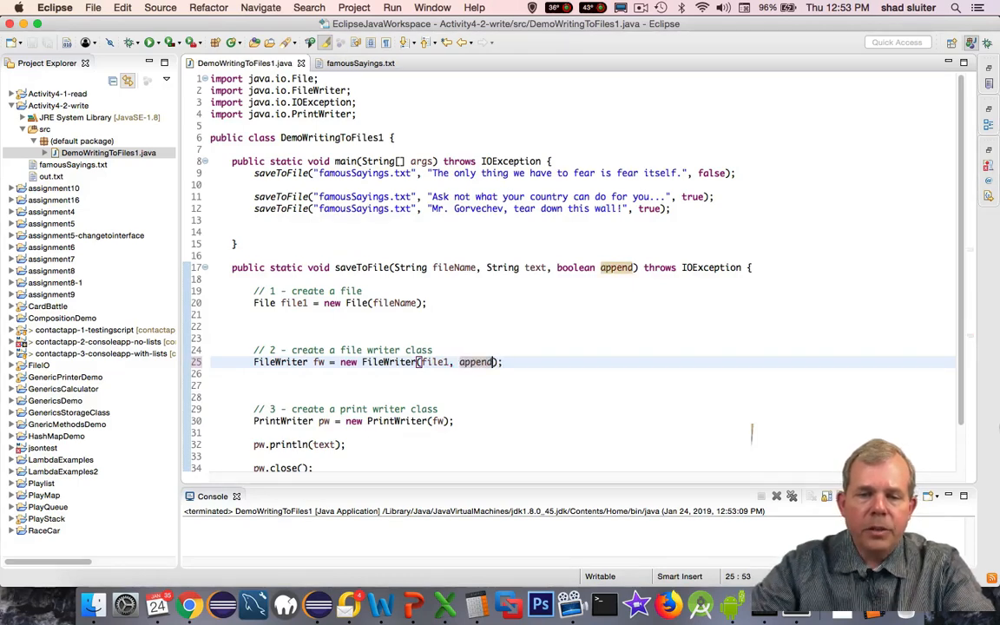